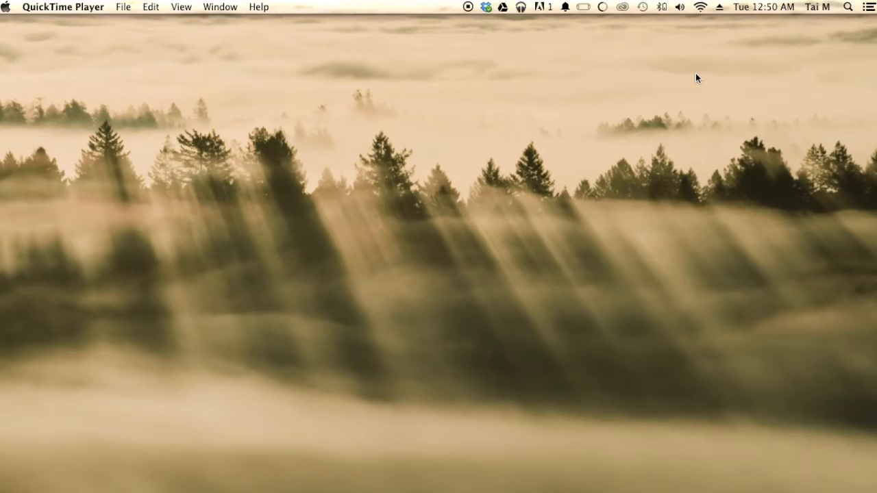
{"action": "mouse_move", "coordinate": [603, 197]}
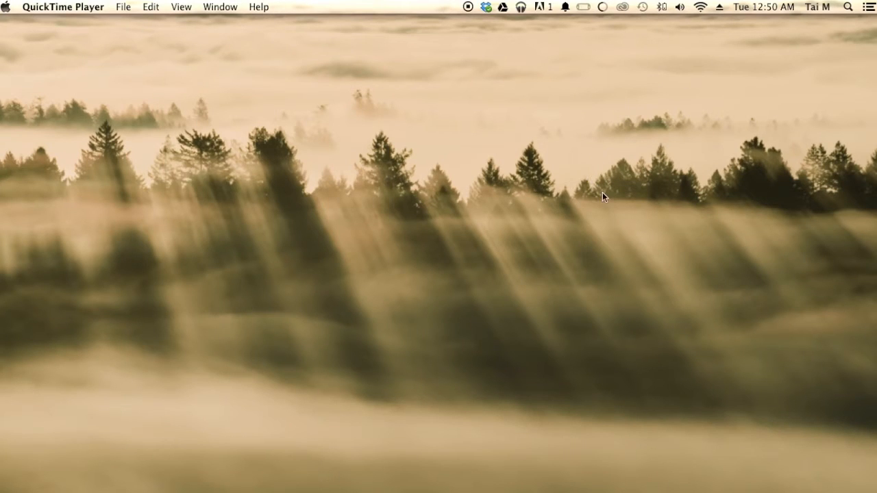
{"action": "mouse_move", "coordinate": [848, 26]}
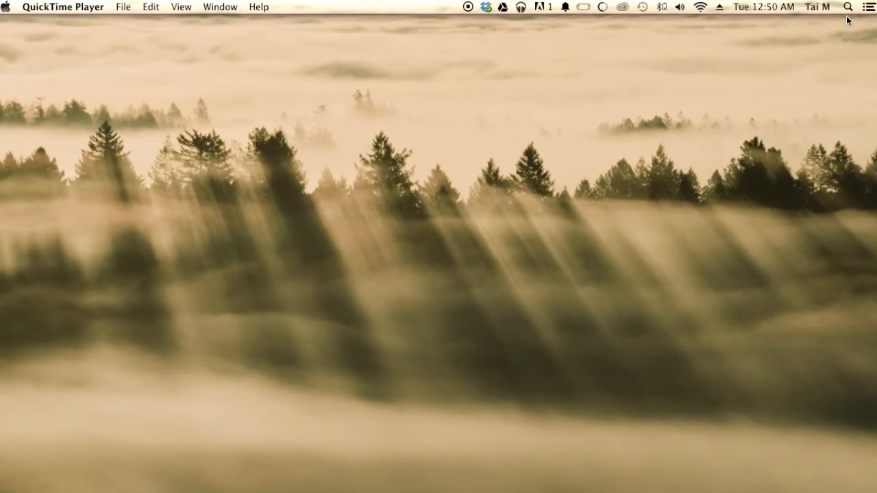
Search Spotlight for "activ" to bring up Activity Monitor as the top hit
{"action": "left_click", "coordinate": [848, 8]}
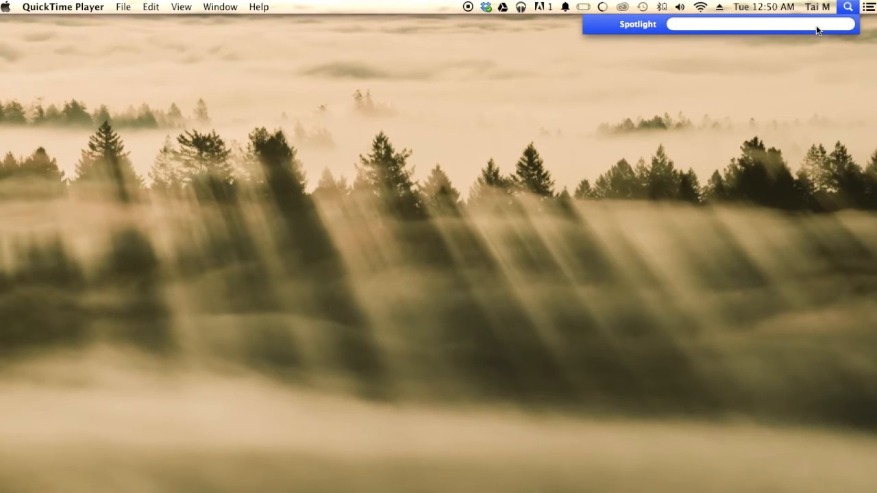
{"action": "type", "text": "acti"}
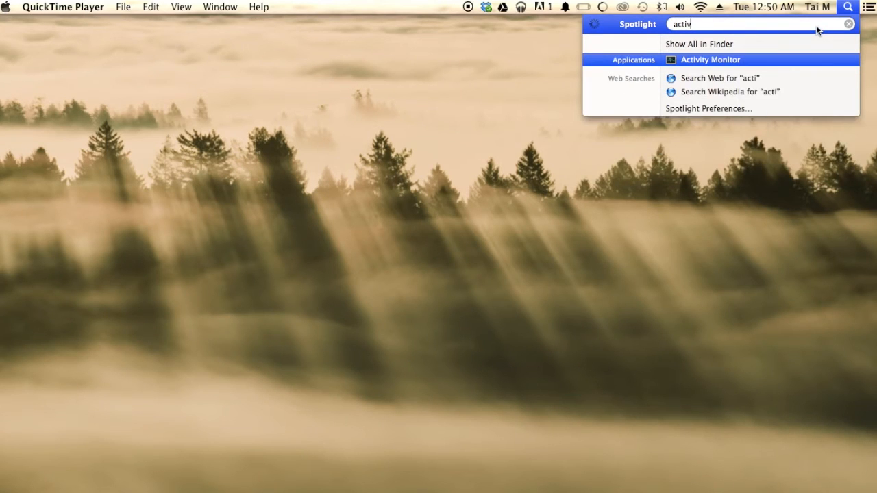
{"action": "type", "text": "v"}
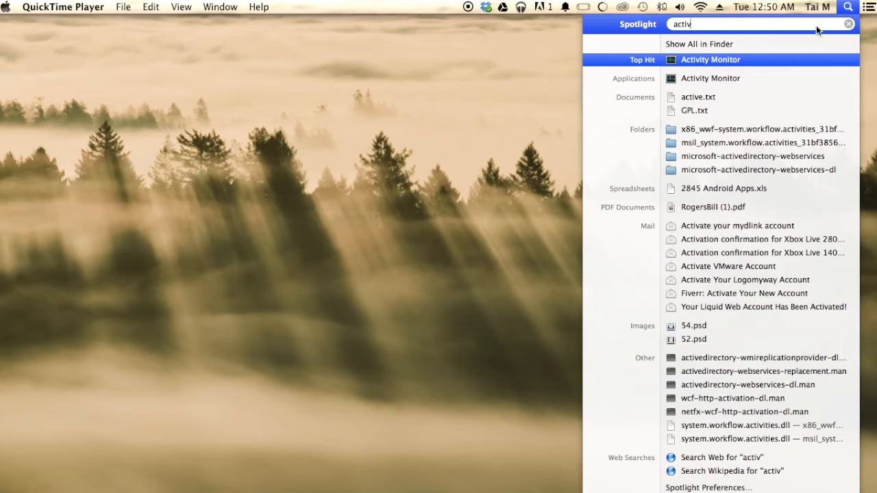
{"action": "mouse_move", "coordinate": [740, 64]}
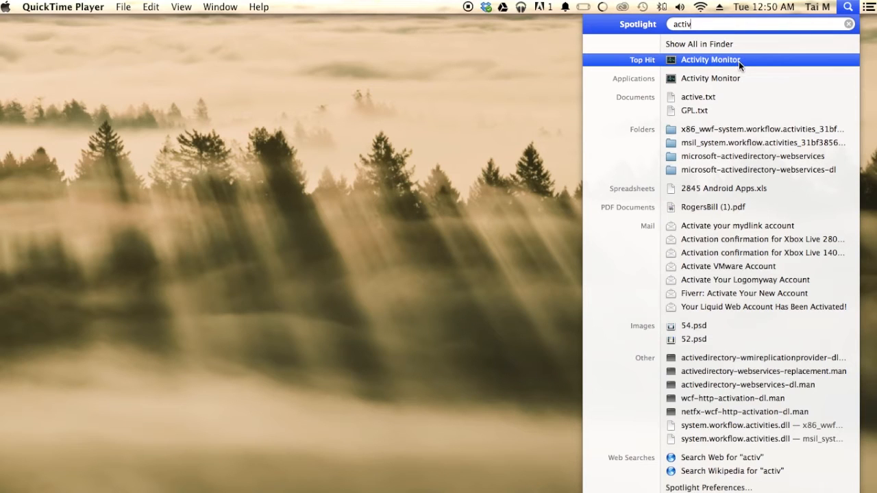
{"action": "mouse_move", "coordinate": [746, 67]}
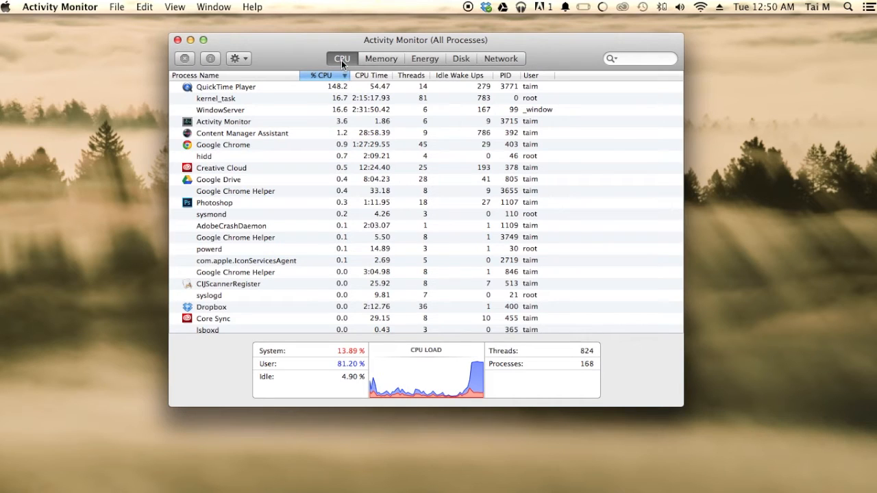
{"action": "mouse_move", "coordinate": [302, 110]}
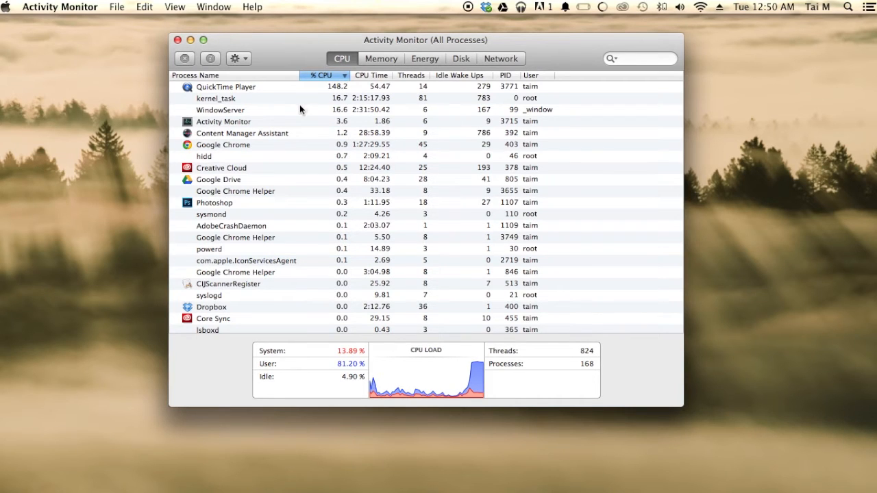
{"action": "mouse_move", "coordinate": [287, 191]}
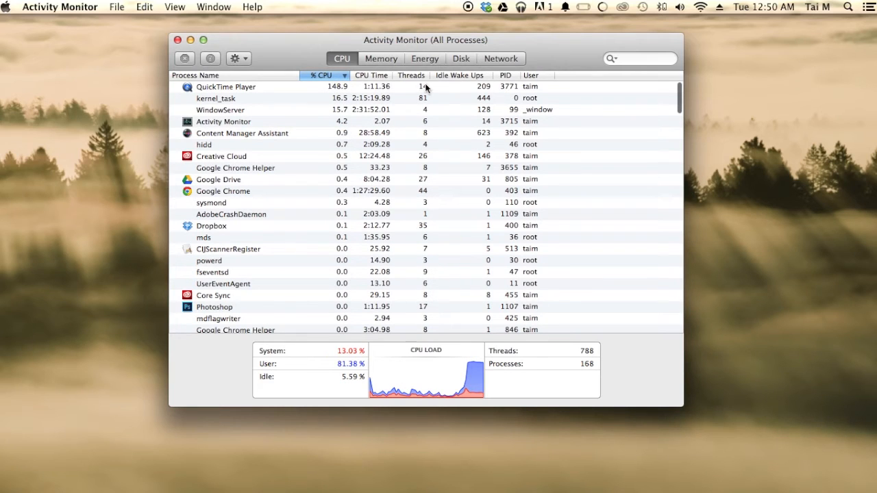
{"action": "left_click", "coordinate": [381, 58]}
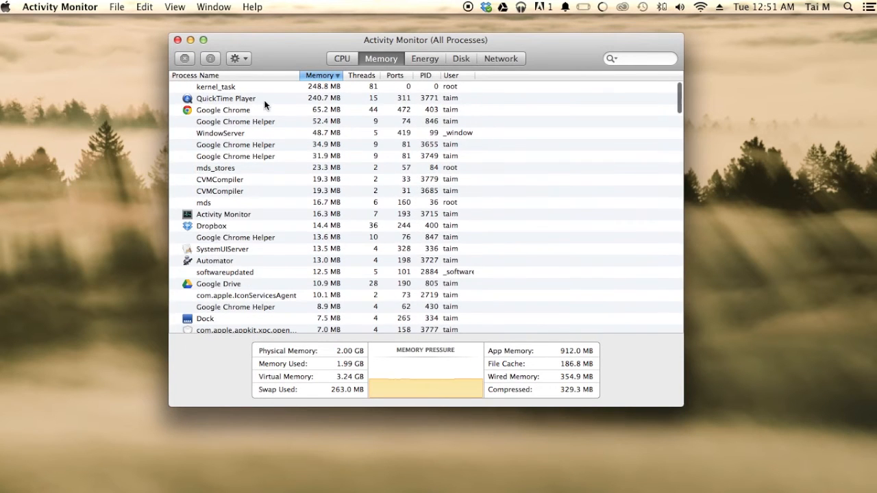
{"action": "mouse_move", "coordinate": [326, 98]}
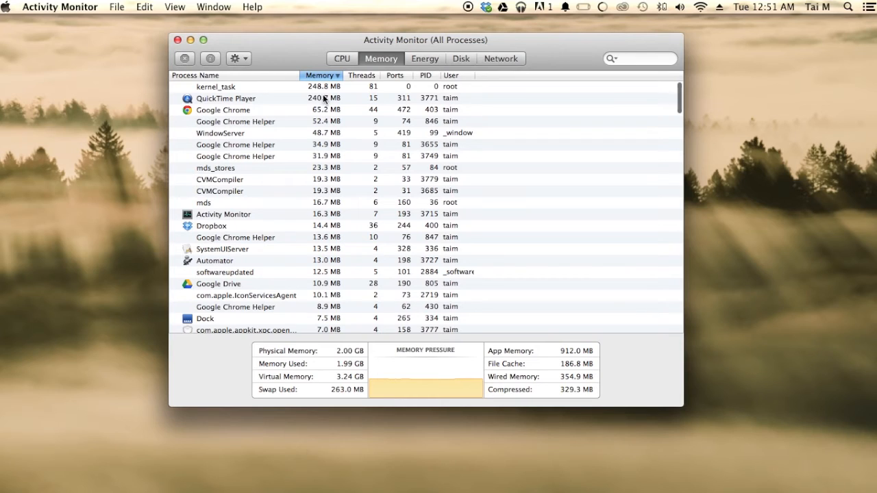
{"action": "mouse_move", "coordinate": [267, 104]}
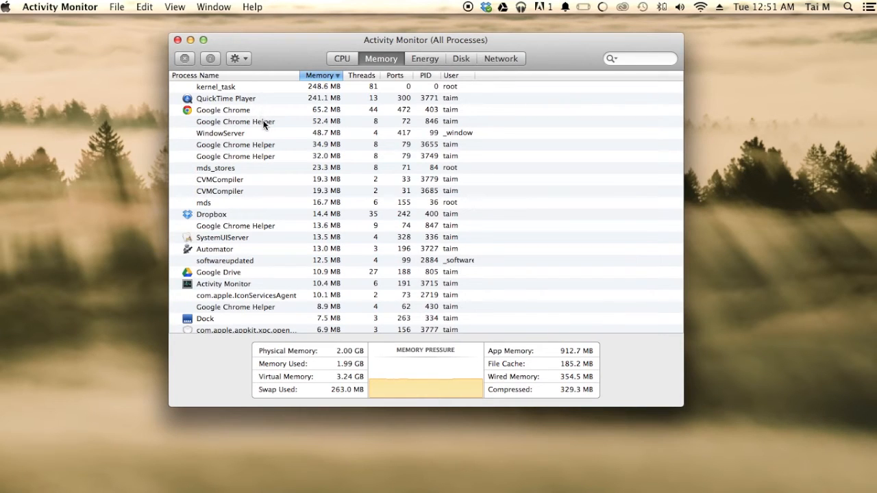
{"action": "mouse_move", "coordinate": [259, 172]}
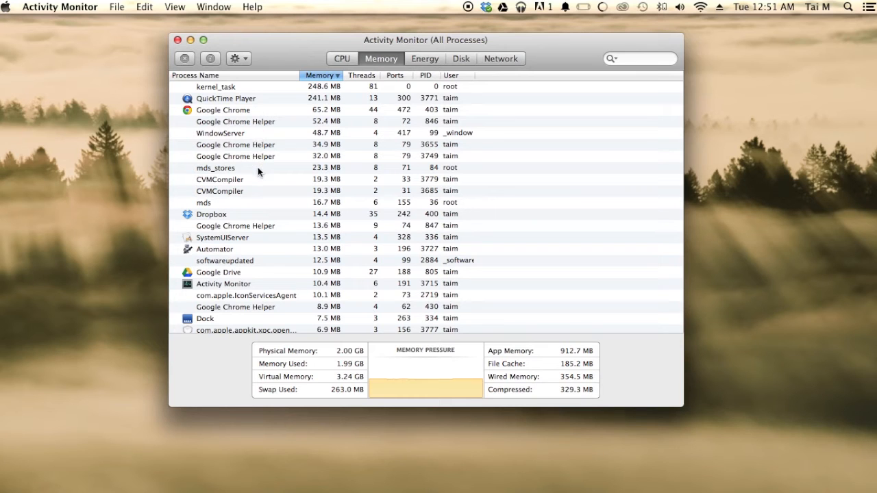
{"action": "mouse_move", "coordinate": [244, 230]}
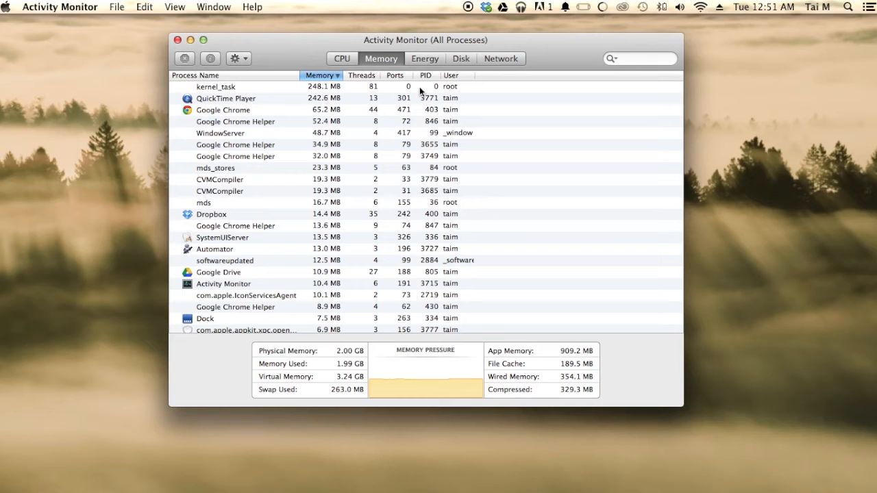
{"action": "mouse_move", "coordinate": [427, 66]}
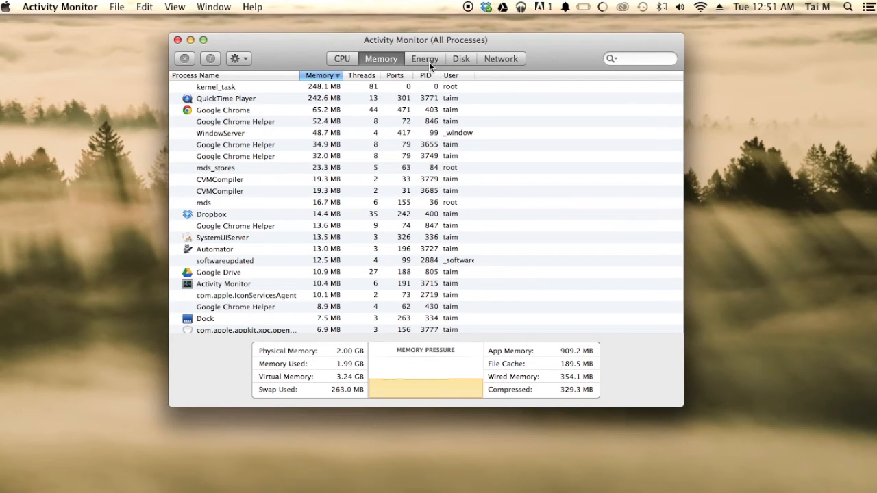
{"action": "left_click", "coordinate": [425, 58]}
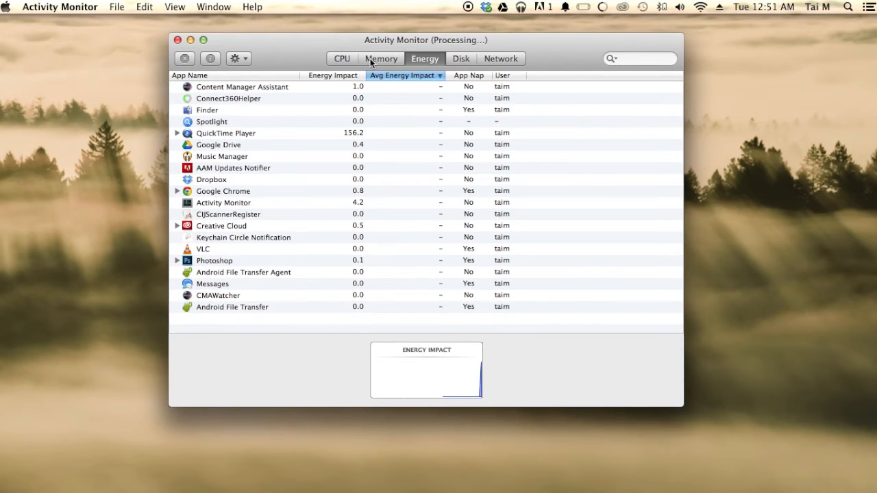
{"action": "left_click", "coordinate": [381, 58]}
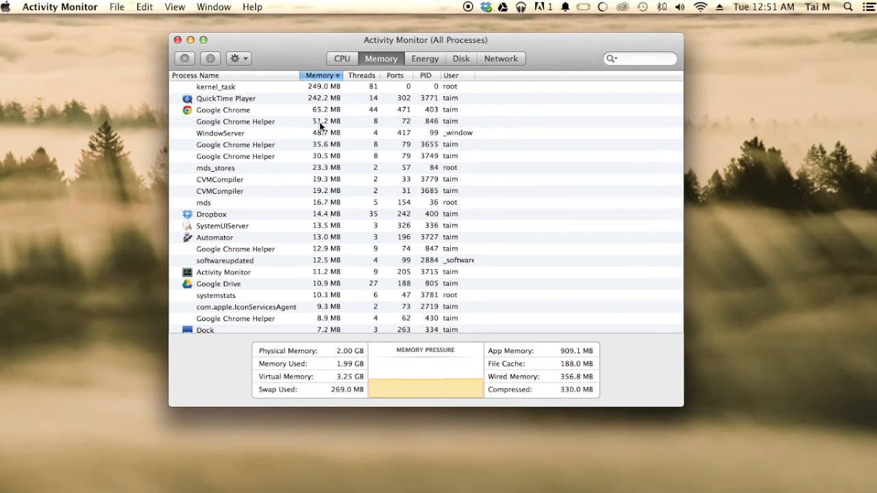
{"action": "mouse_move", "coordinate": [307, 133]}
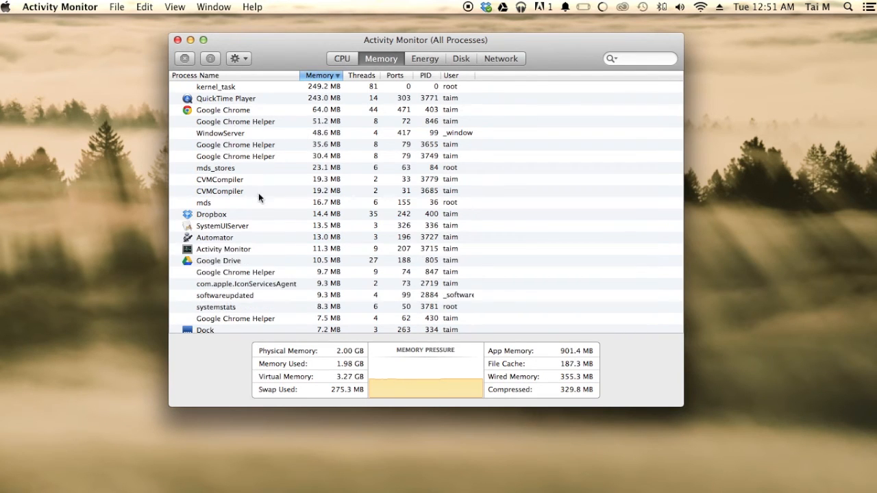
{"action": "mouse_move", "coordinate": [239, 249]}
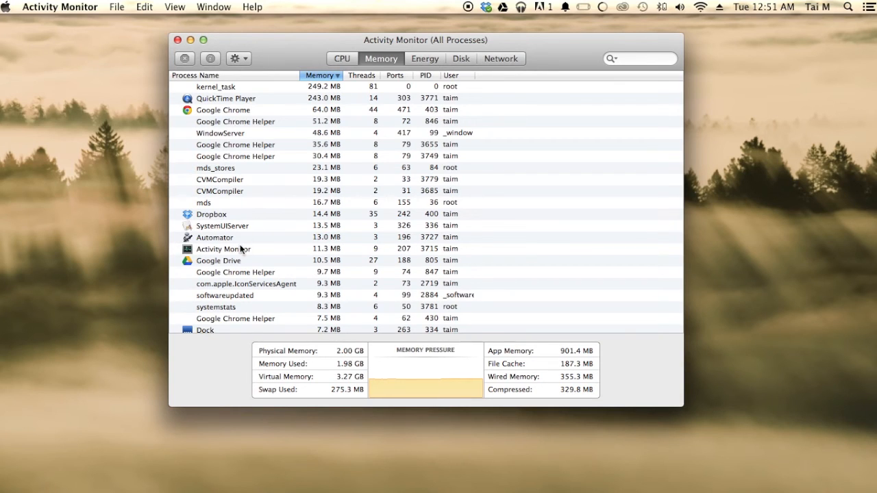
{"action": "mouse_move", "coordinate": [326, 250]}
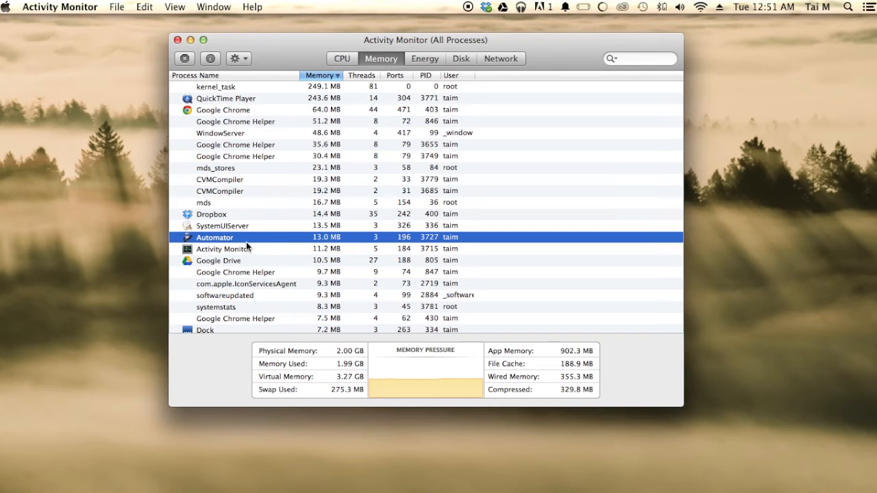
{"action": "mouse_move", "coordinate": [304, 244]}
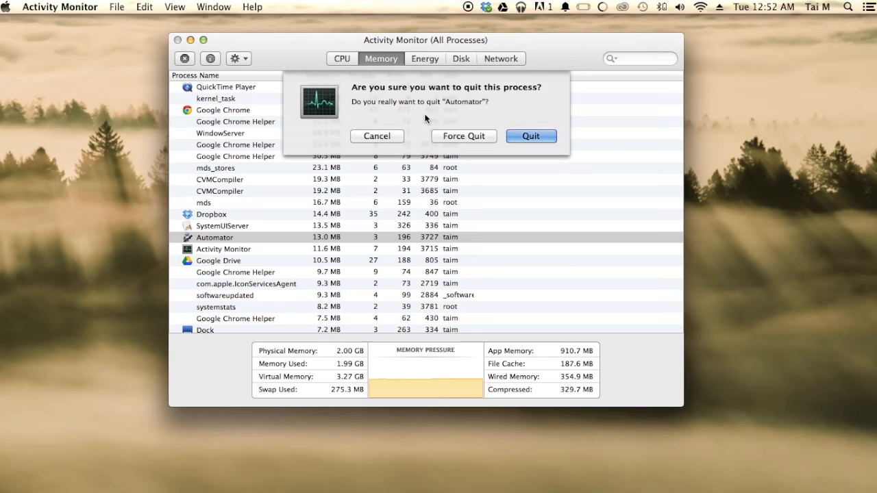
{"action": "mouse_move", "coordinate": [541, 148]}
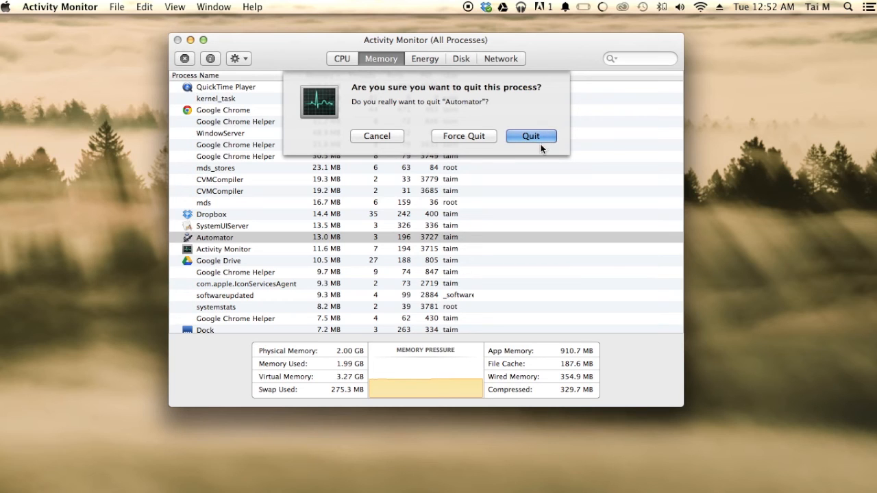
{"action": "mouse_move", "coordinate": [478, 139]}
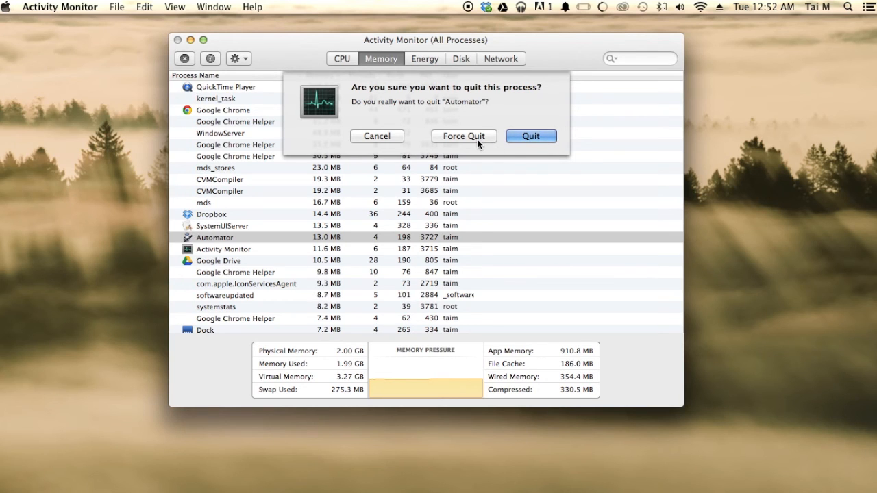
{"action": "mouse_move", "coordinate": [532, 137]}
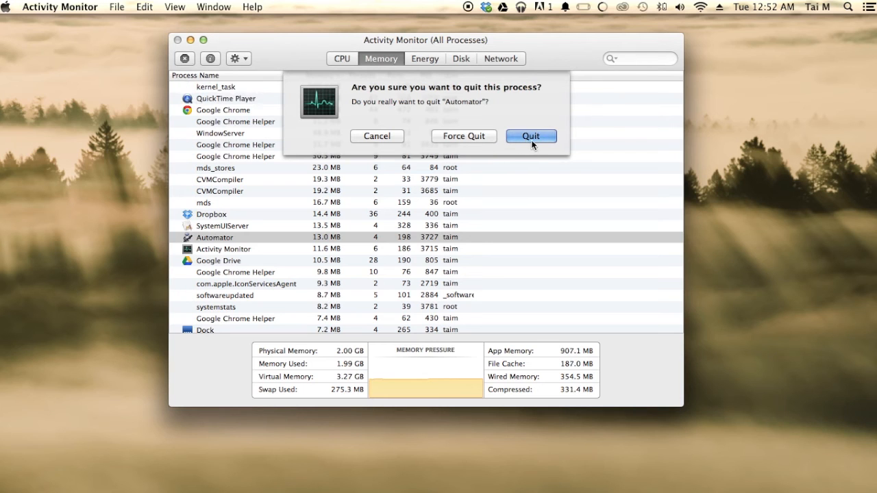
Confirm quitting the Automator process in the dialog
{"action": "left_click", "coordinate": [532, 136]}
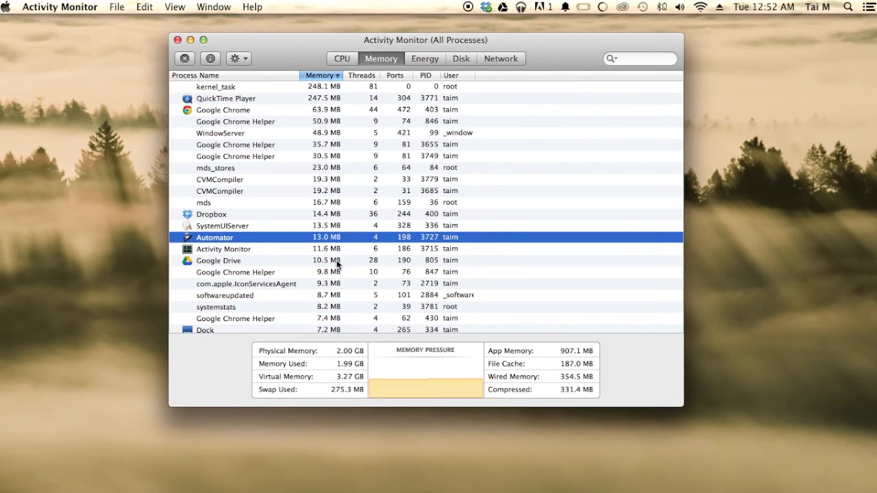
{"action": "mouse_move", "coordinate": [222, 249]}
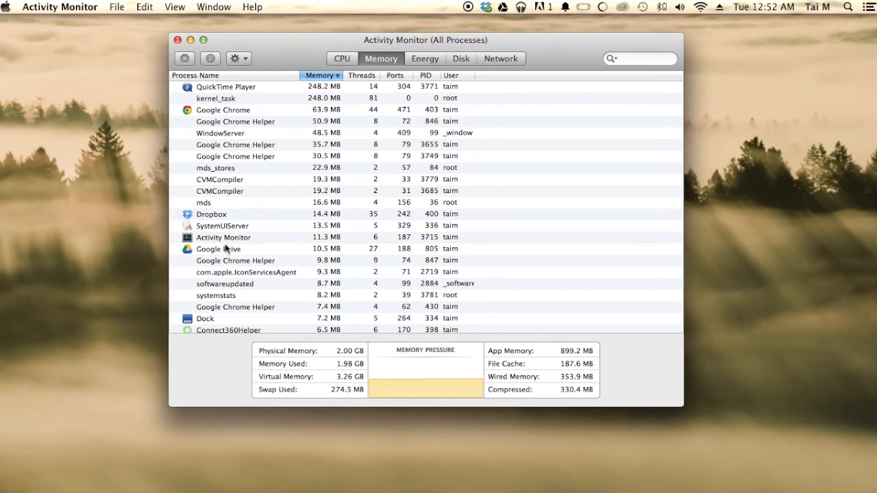
{"action": "mouse_move", "coordinate": [244, 226]}
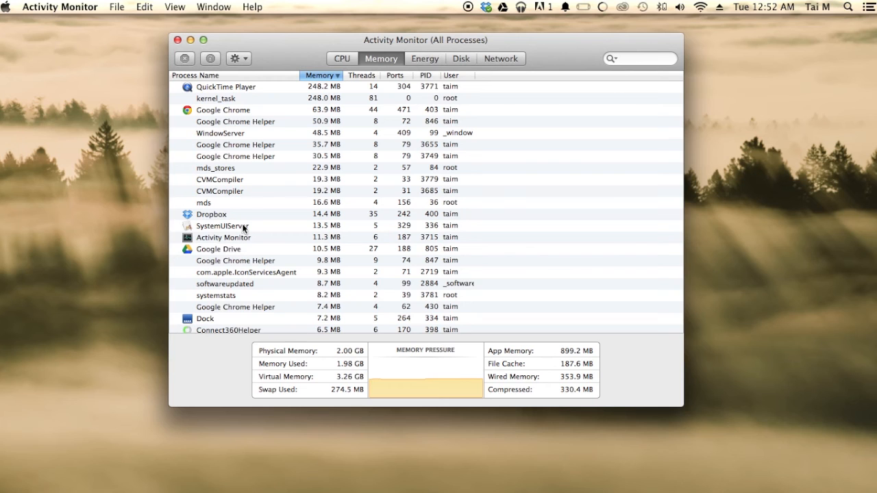
{"action": "mouse_move", "coordinate": [238, 262]}
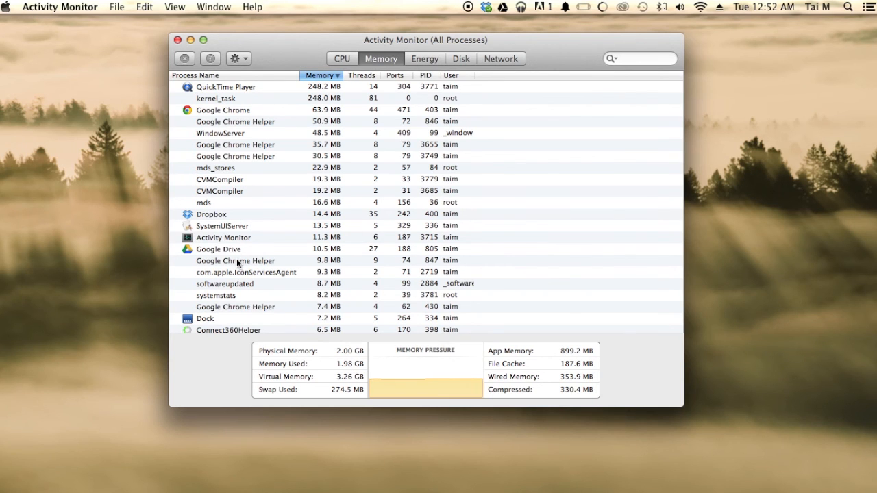
{"action": "scroll", "scroll_direction": "down", "scroll_amount": 3}
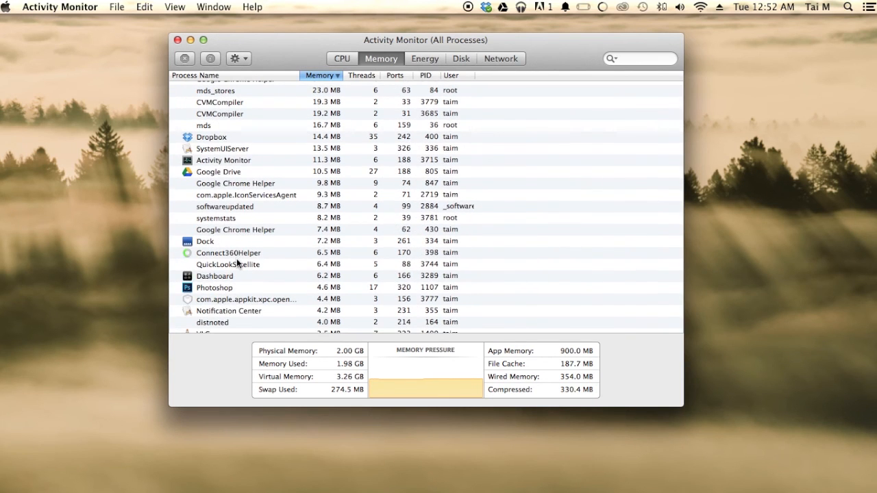
{"action": "scroll", "scroll_direction": "up", "scroll_amount": 3}
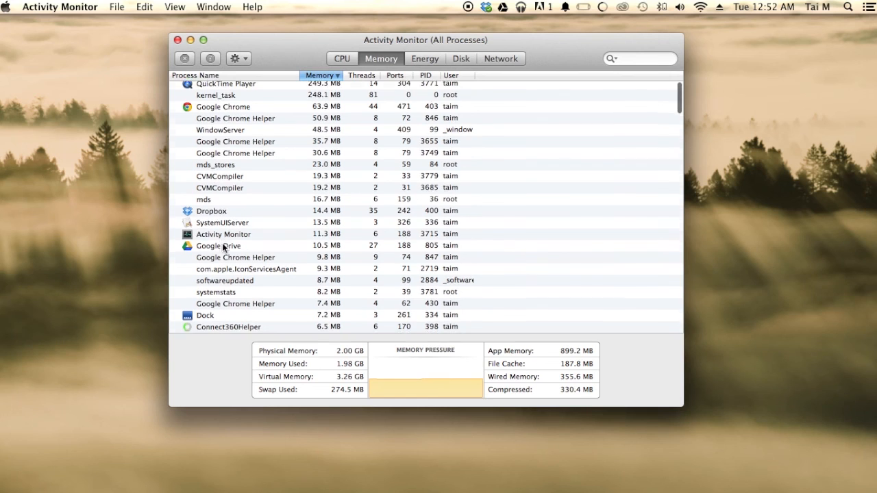
{"action": "scroll", "scroll_direction": "down", "scroll_amount": 3}
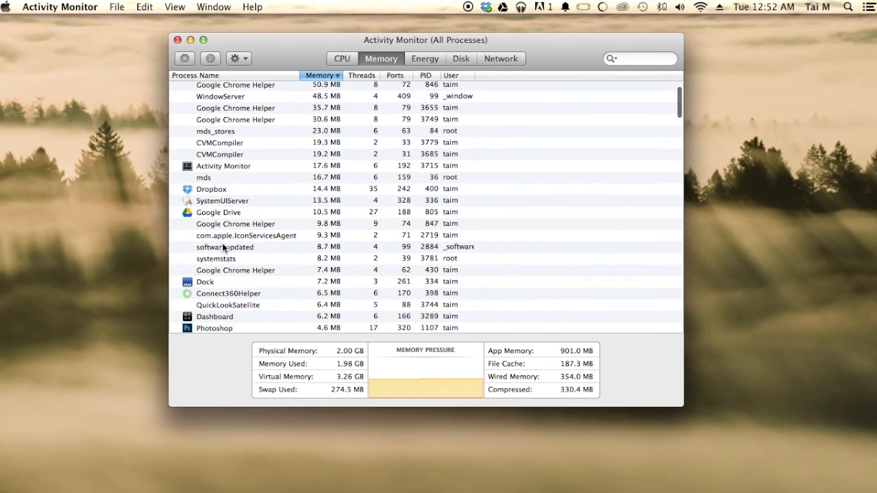
{"action": "scroll", "scroll_direction": "down", "scroll_amount": 3}
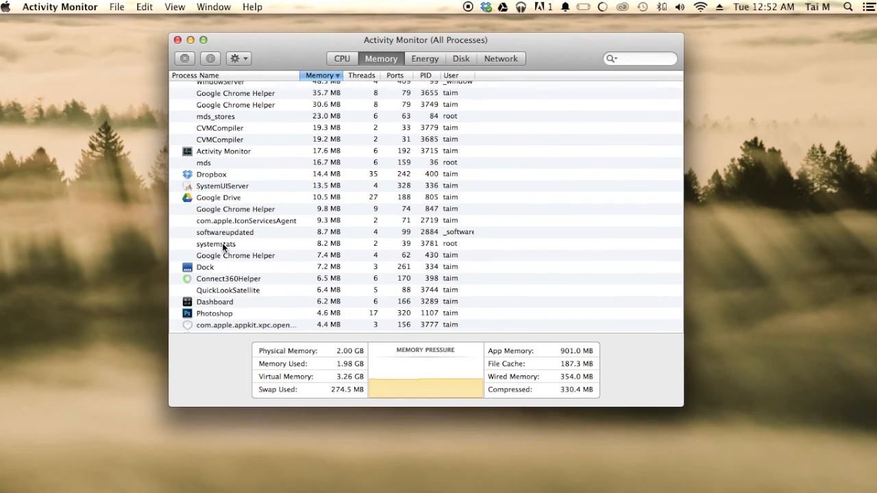
{"action": "scroll", "scroll_direction": "up", "scroll_amount": 3}
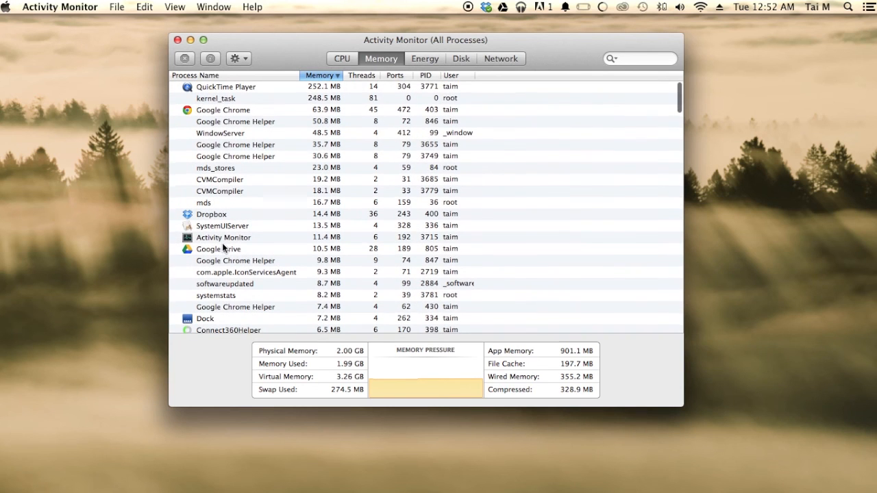